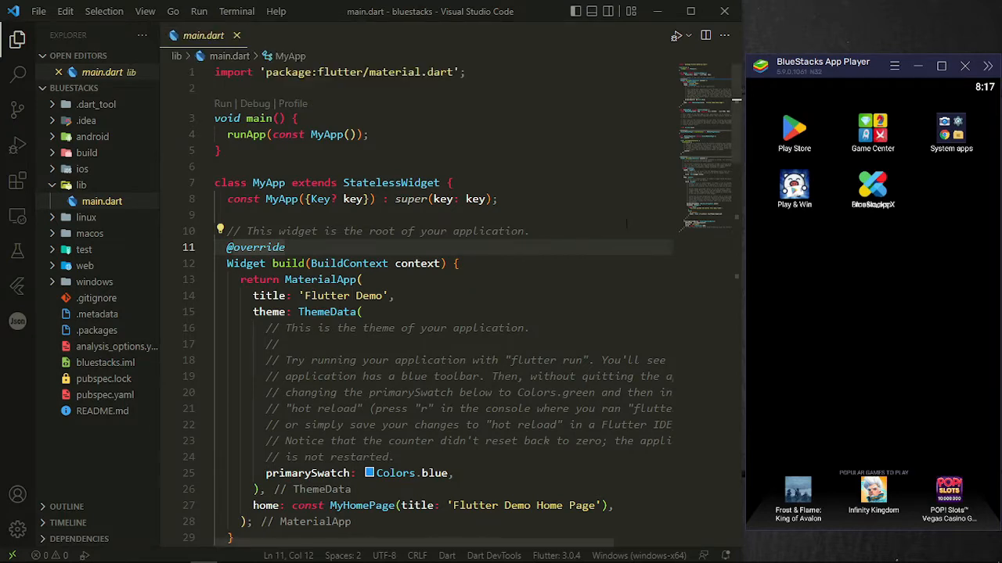
# Step: Open the BlueStacks emulator settings from the title-bar menu
pyautogui.click(894, 66)
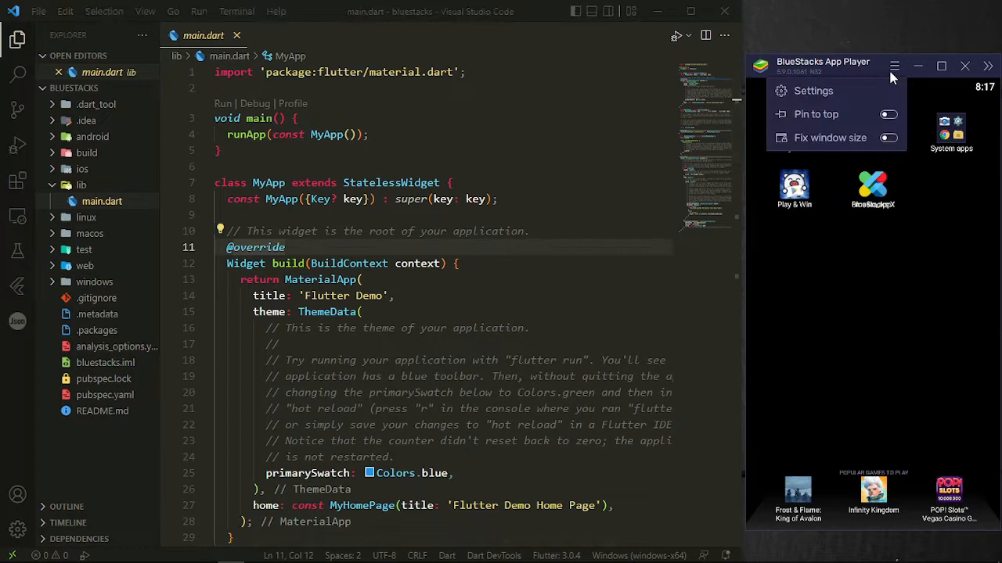
pyautogui.click(814, 89)
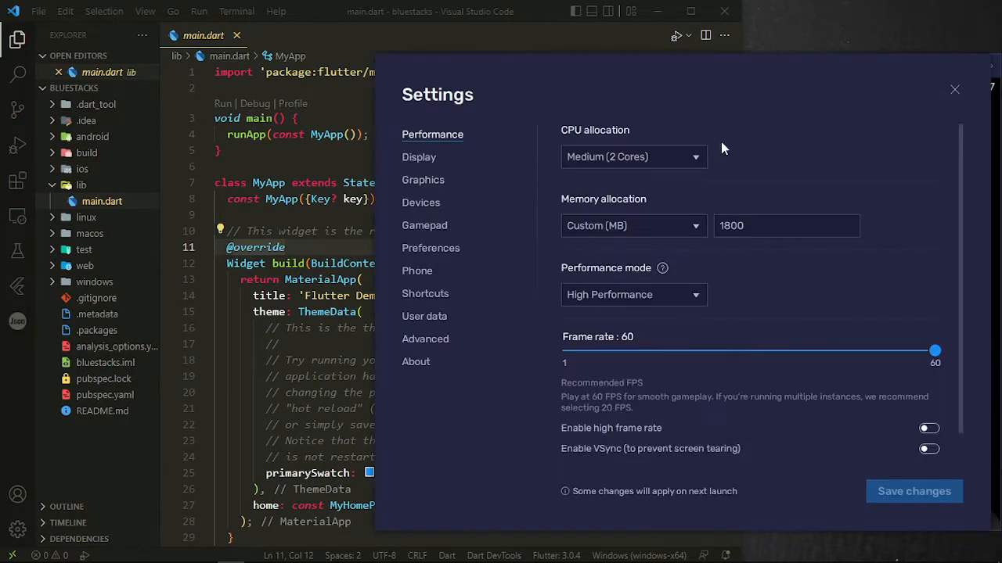
# Step: In the Advanced settings, switch on Android Debug Bridge at 127.0.0.1:5555
pyautogui.click(426, 338)
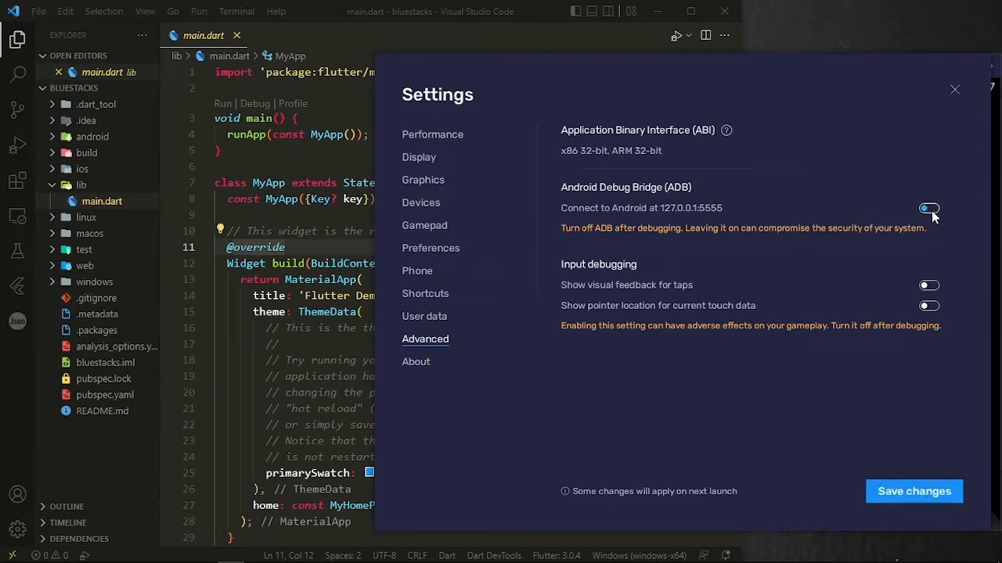
pyautogui.click(929, 207)
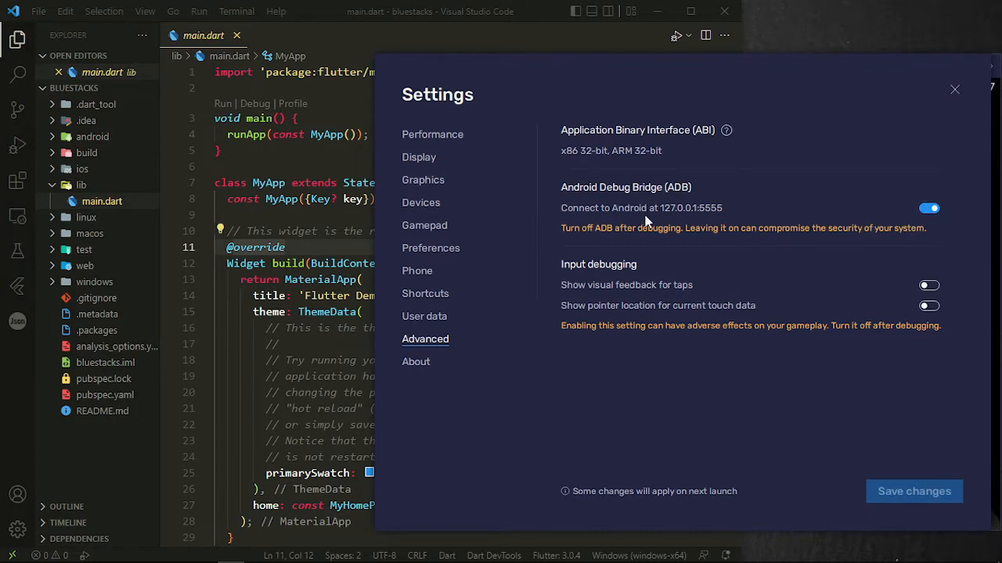
pyautogui.moveTo(889, 232)
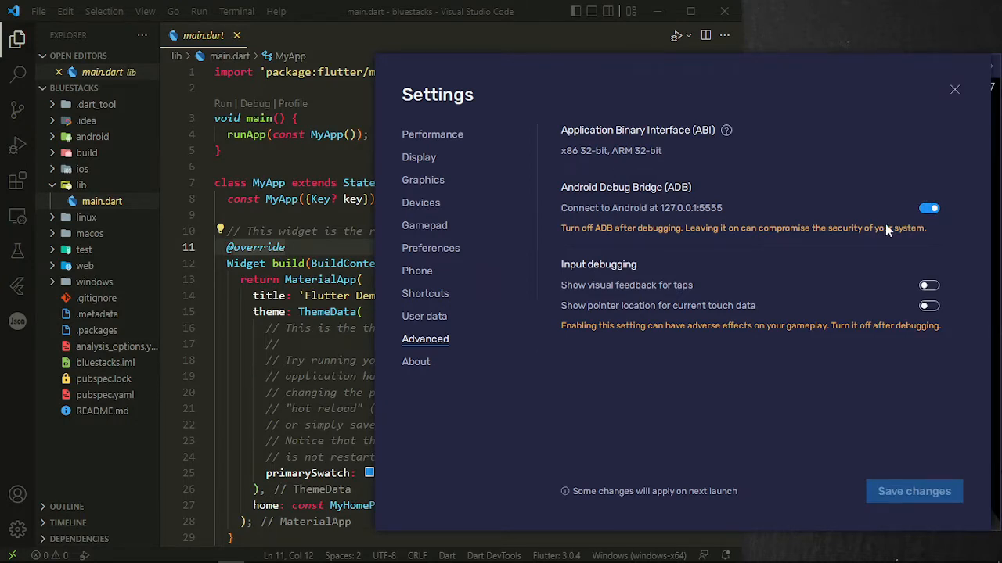
pyautogui.moveTo(640, 226)
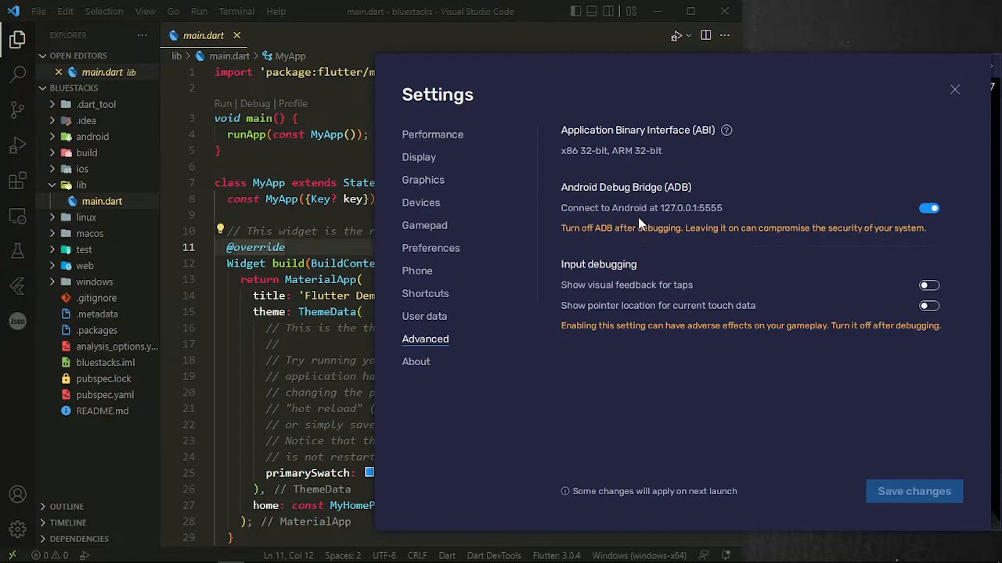
pyautogui.moveTo(720, 222)
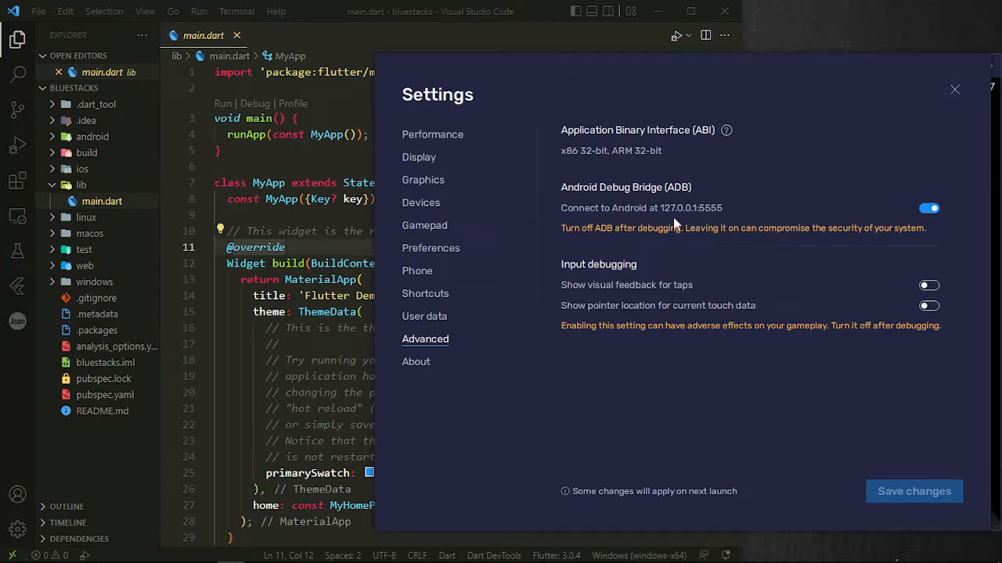
pyautogui.moveTo(699, 226)
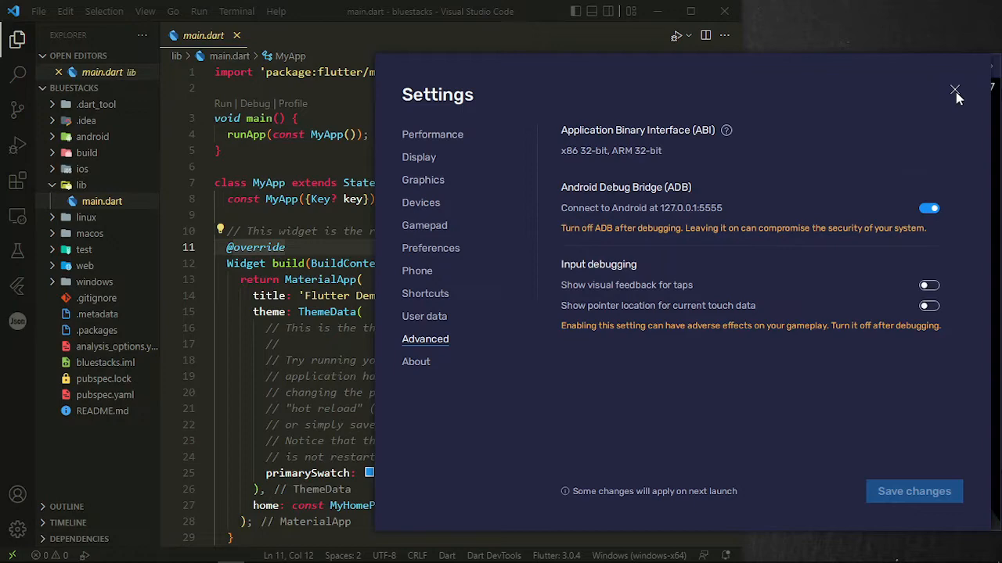
pyautogui.moveTo(958, 100)
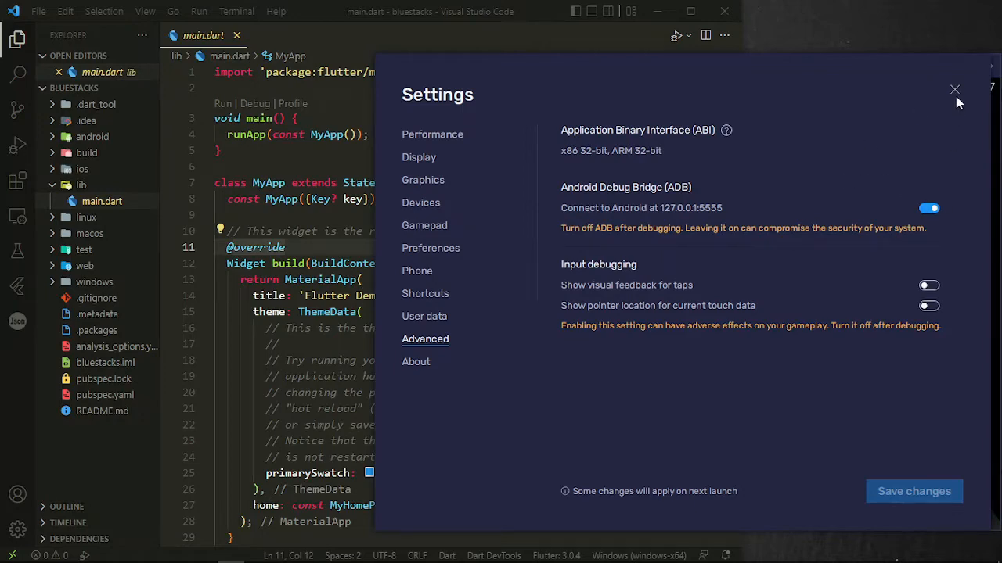
# Step: Close the BlueStacks settings window, returning to the emulator home screen
pyautogui.click(955, 89)
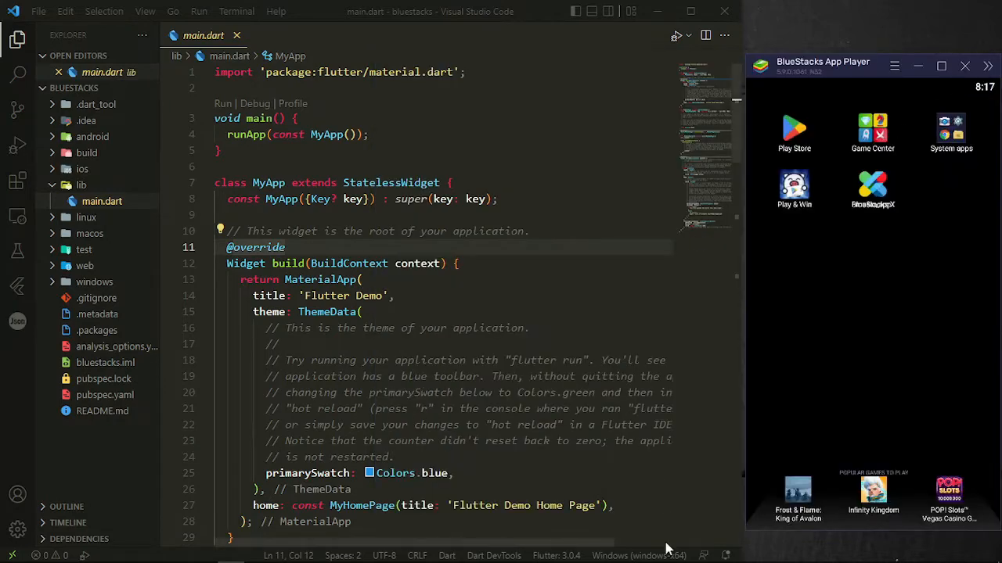
pyautogui.moveTo(660, 556)
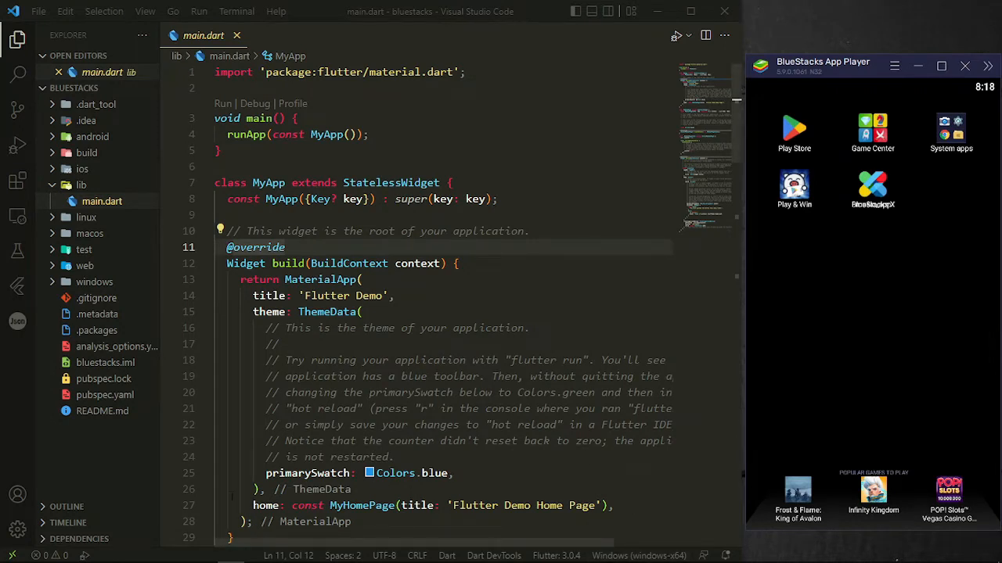
pyautogui.moveTo(122, 554)
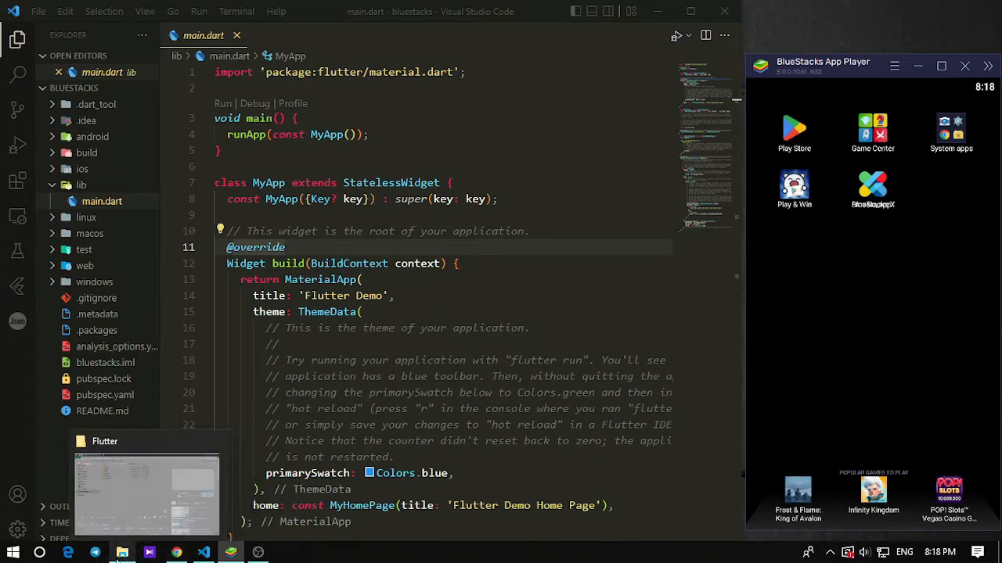
# Step: Navigate from the Flutter folder into Android SDK\platform-tools containing adb.exe
pyautogui.click(146, 485)
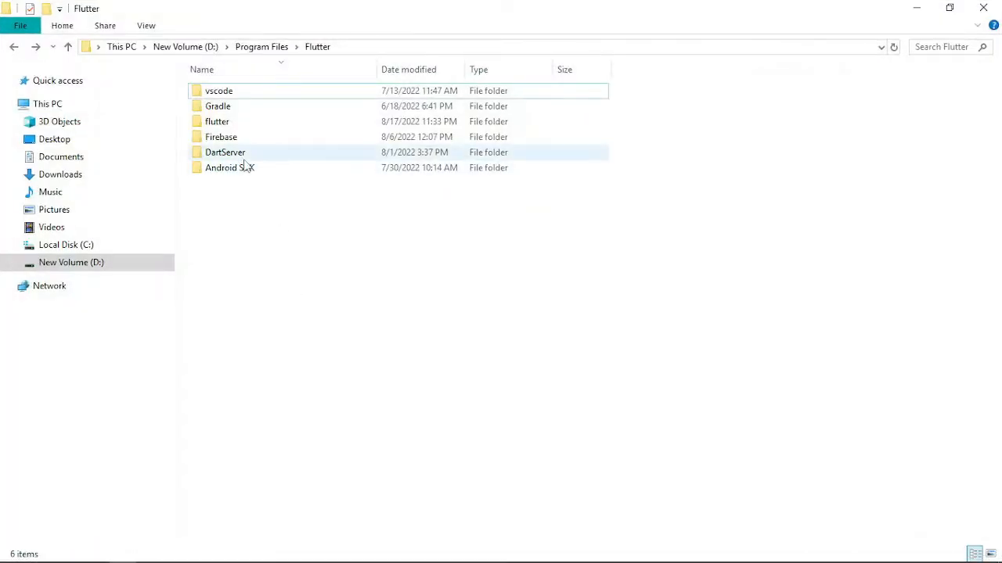
pyautogui.click(229, 167)
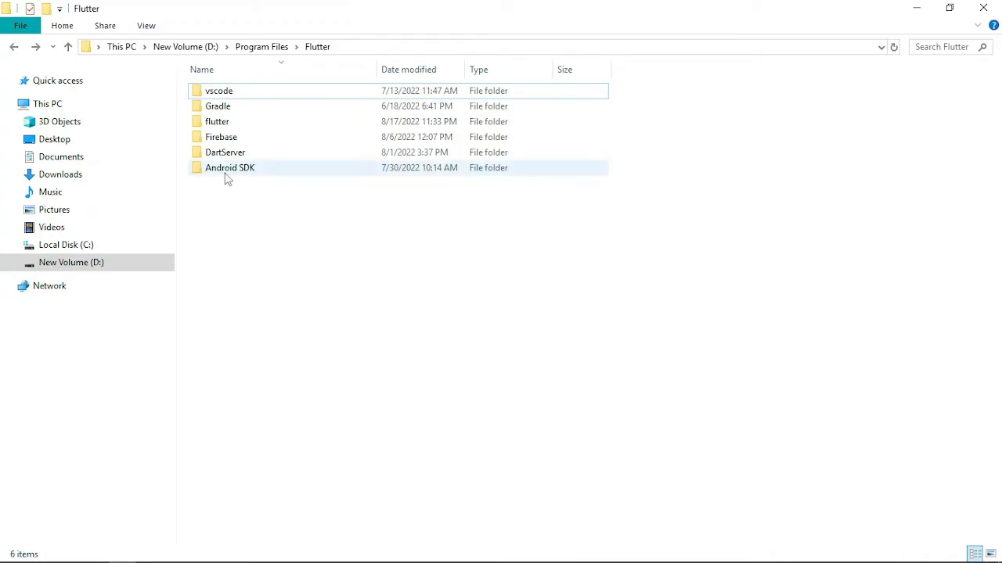
pyautogui.moveTo(228, 167)
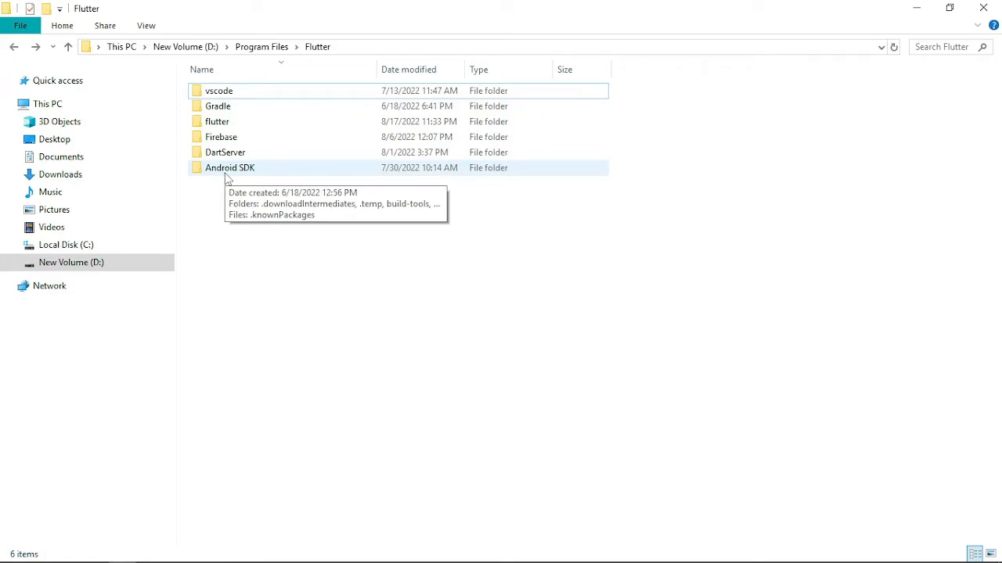
pyautogui.moveTo(235, 188)
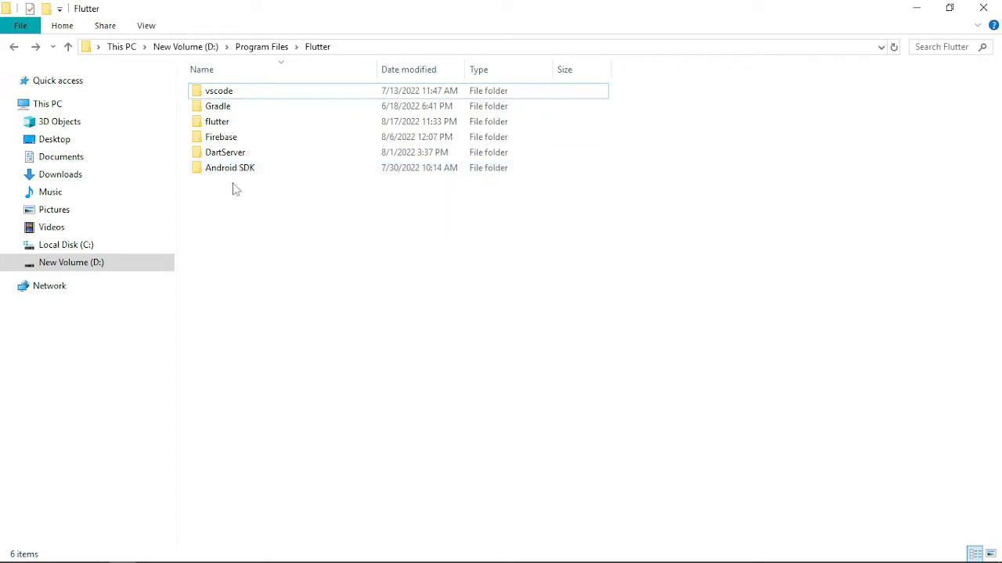
pyautogui.moveTo(239, 212)
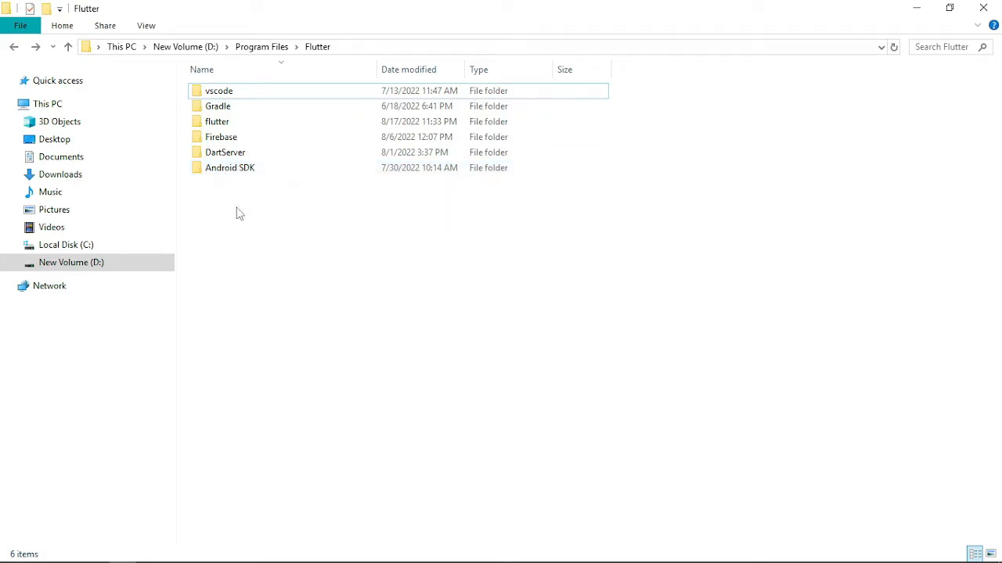
pyautogui.moveTo(254, 216)
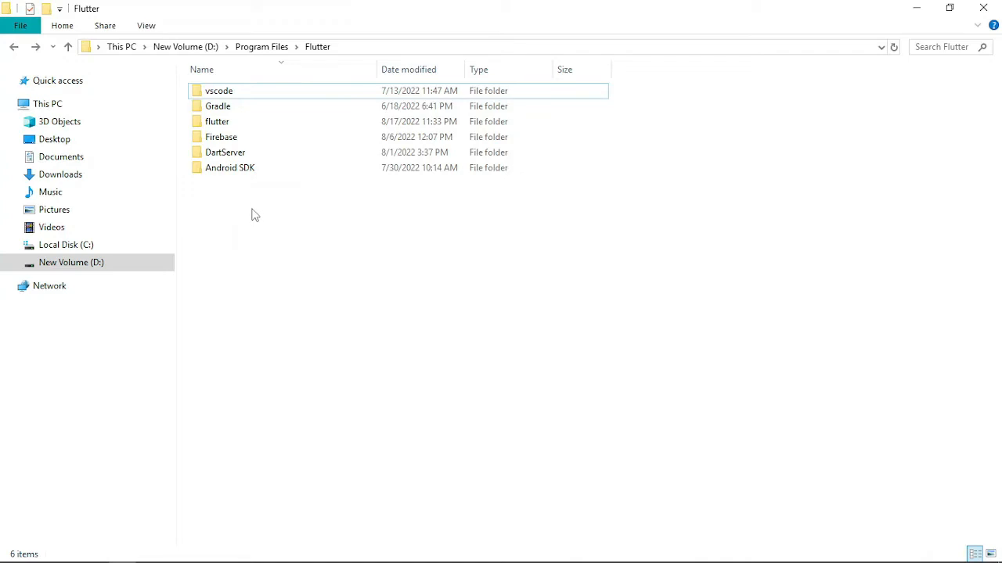
pyautogui.moveTo(228, 167)
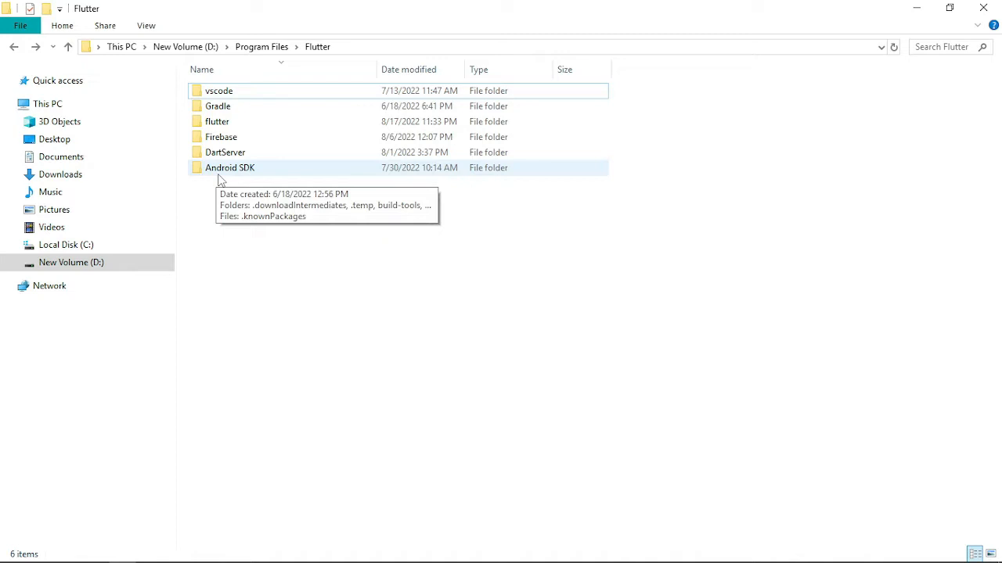
pyautogui.doubleClick(228, 168)
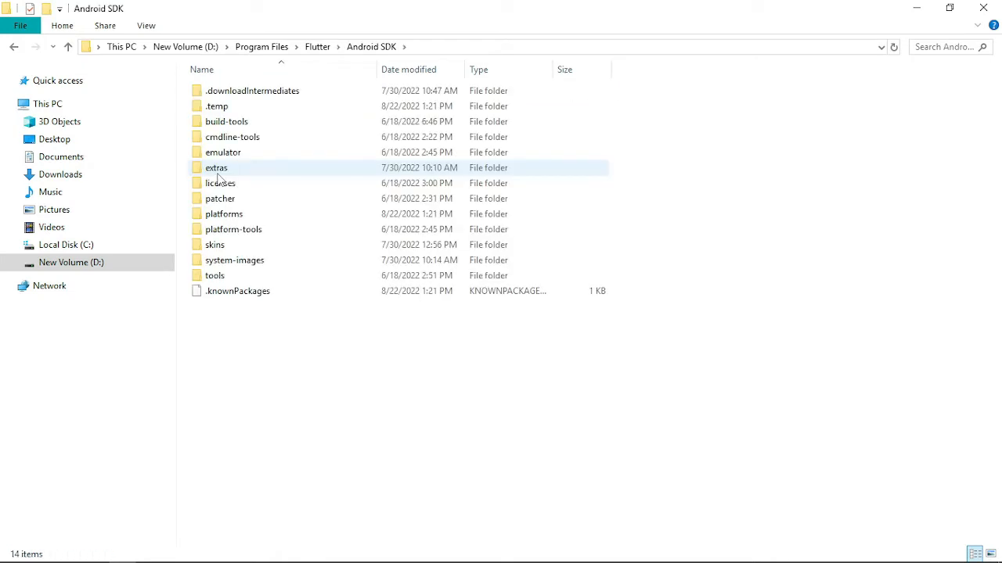
pyautogui.moveTo(233, 229)
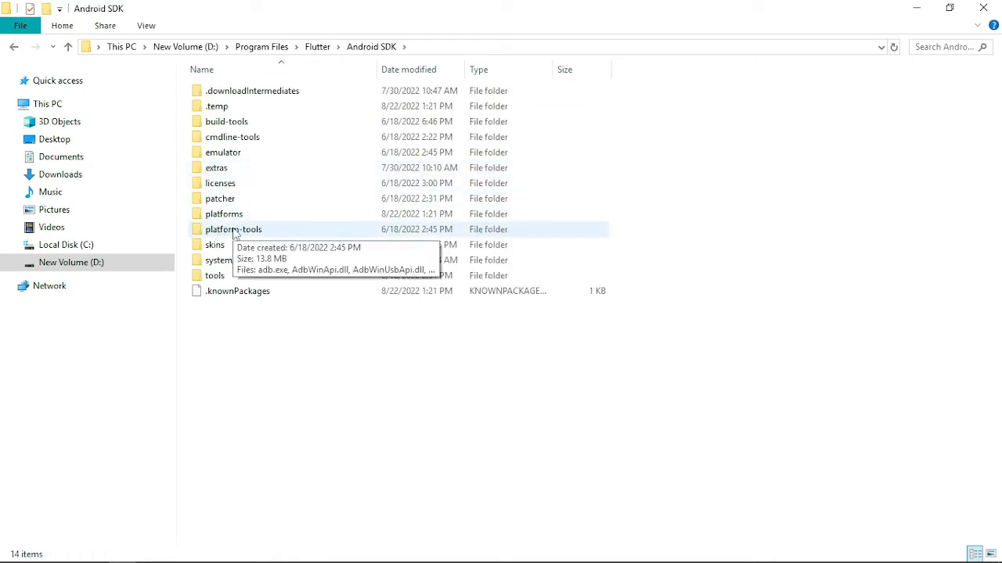
pyautogui.doubleClick(233, 229)
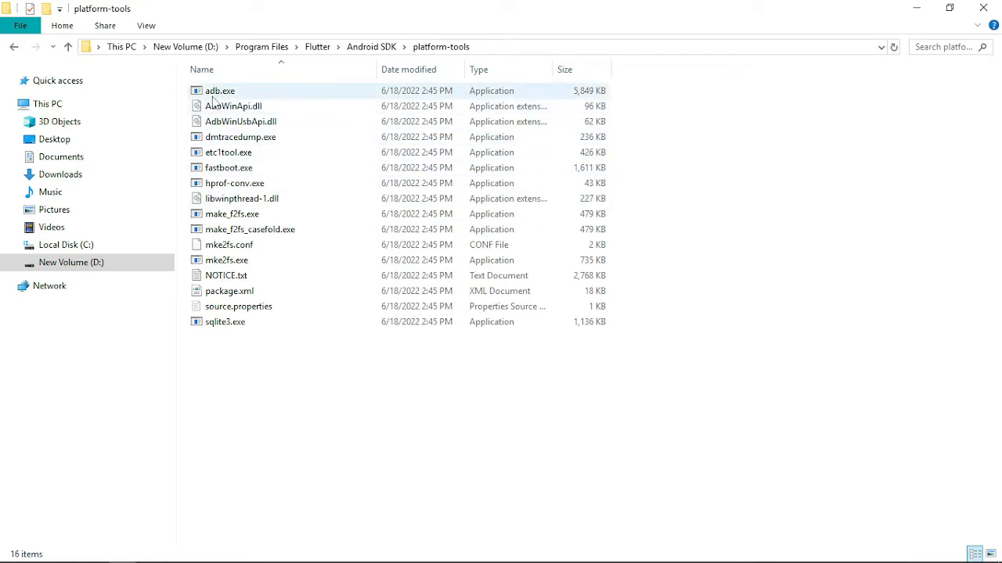
pyautogui.moveTo(222, 97)
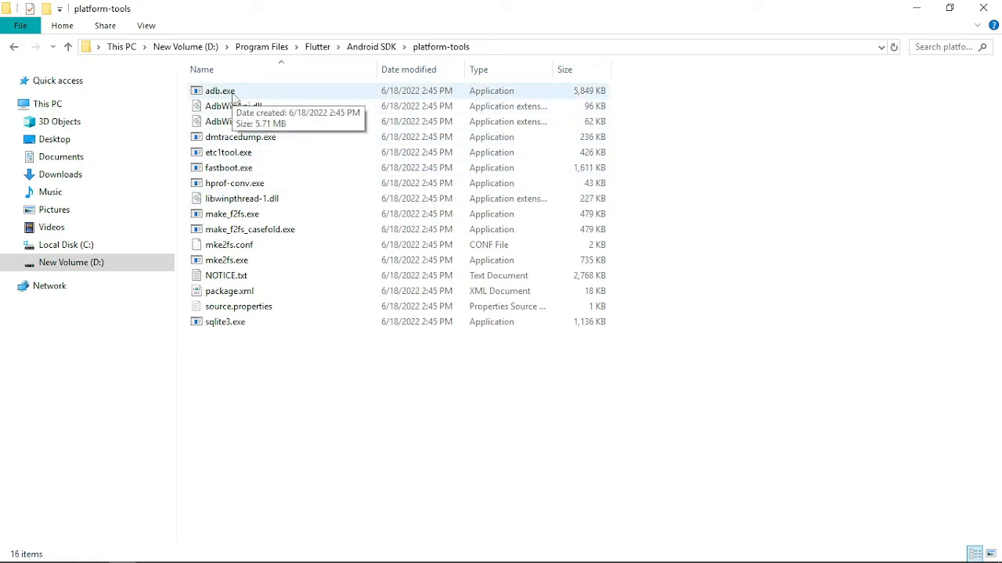
pyautogui.moveTo(351, 100)
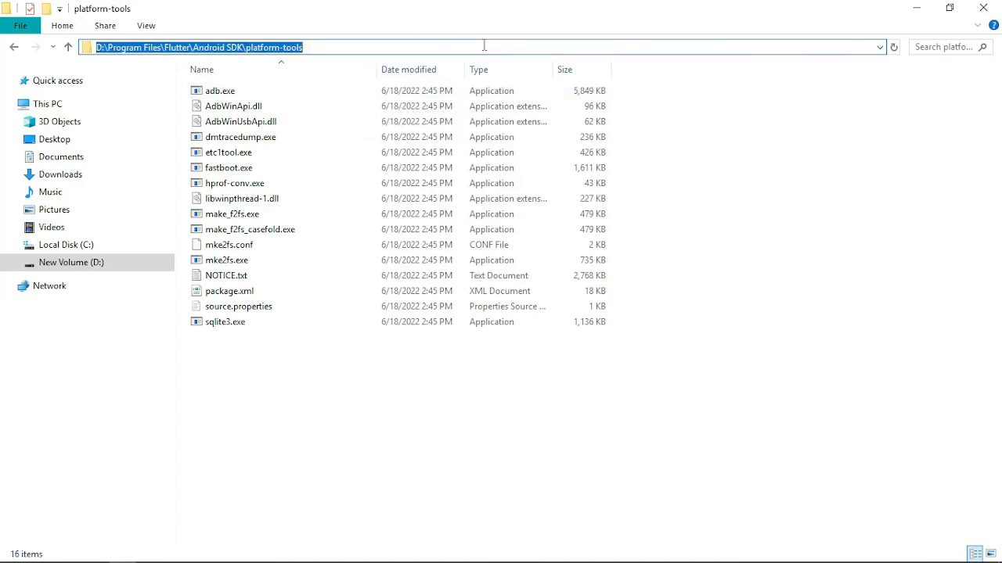
# Step: In a Command Prompt at platform-tools, enter adb connect localhost:5555
pyautogui.press('Return')
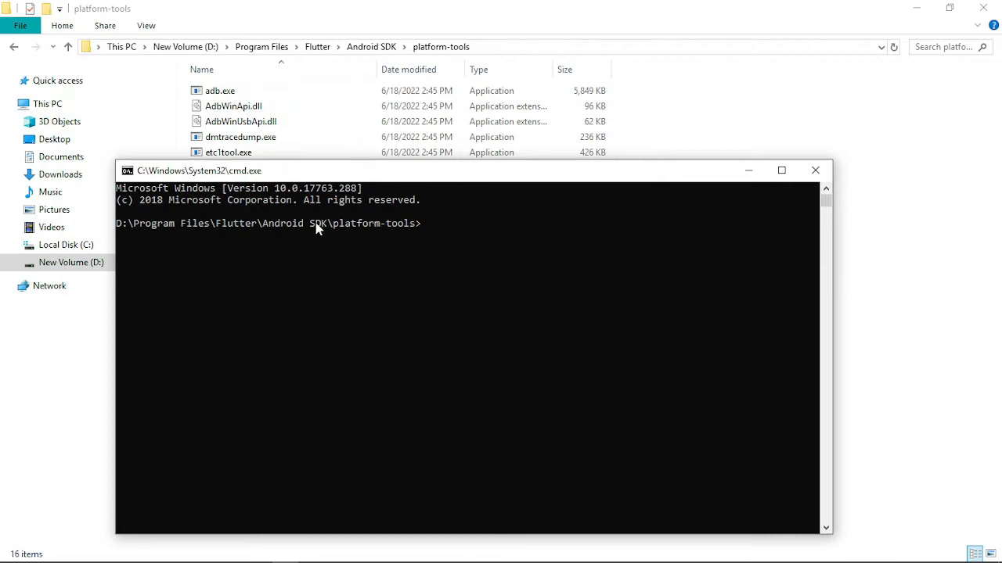
pyautogui.moveTo(516, 238)
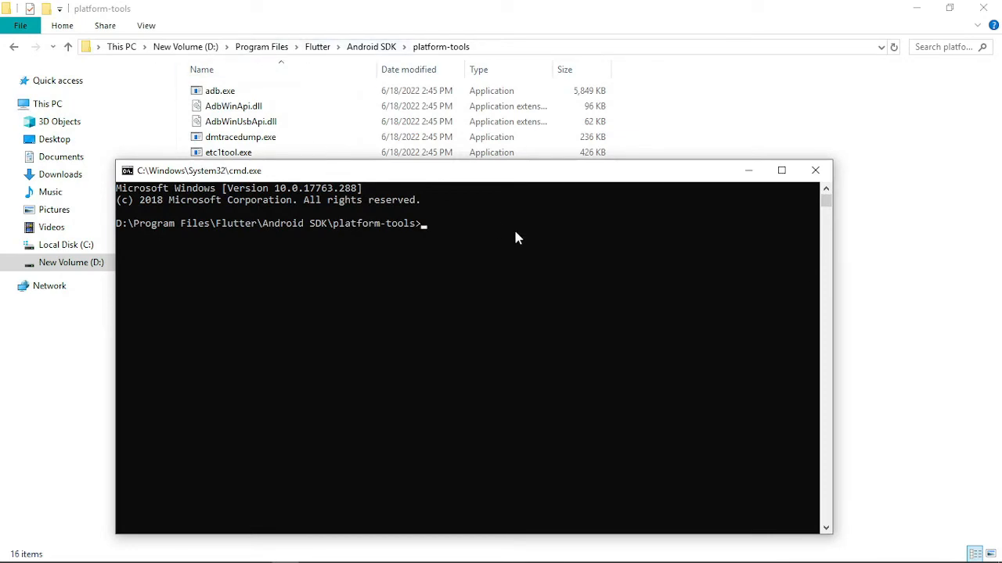
pyautogui.write('adb co')
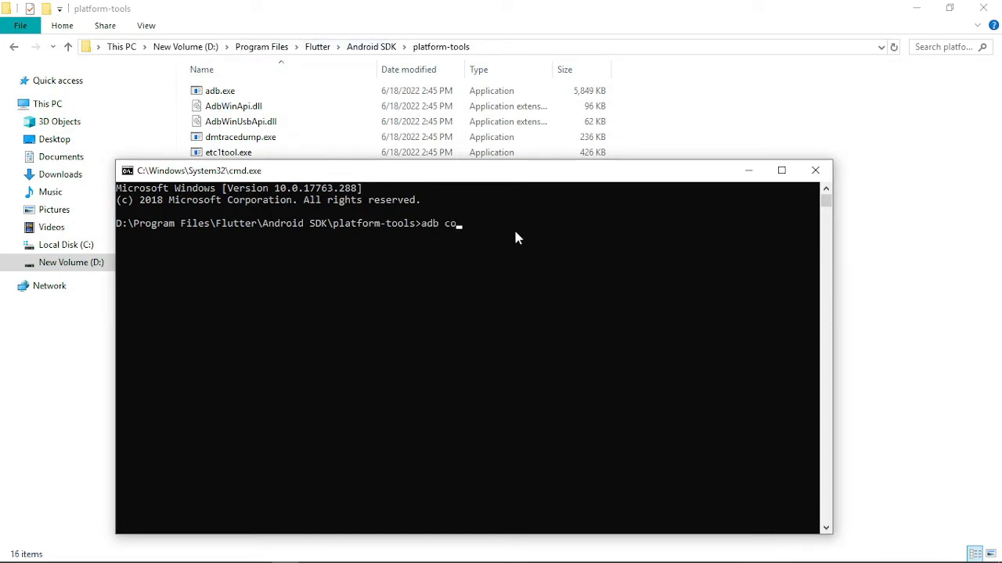
pyautogui.write('nnect loca')
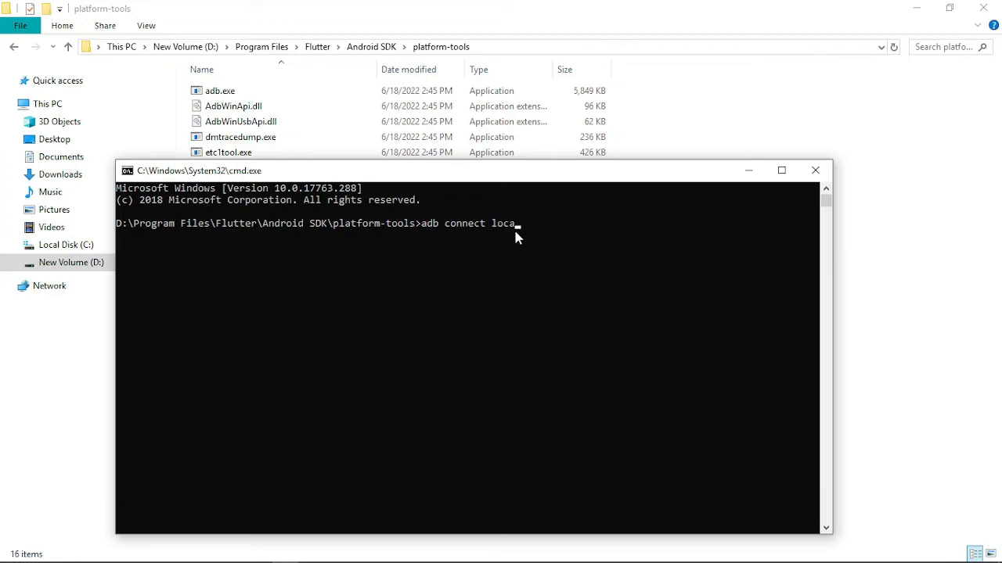
pyautogui.write('lhost:')
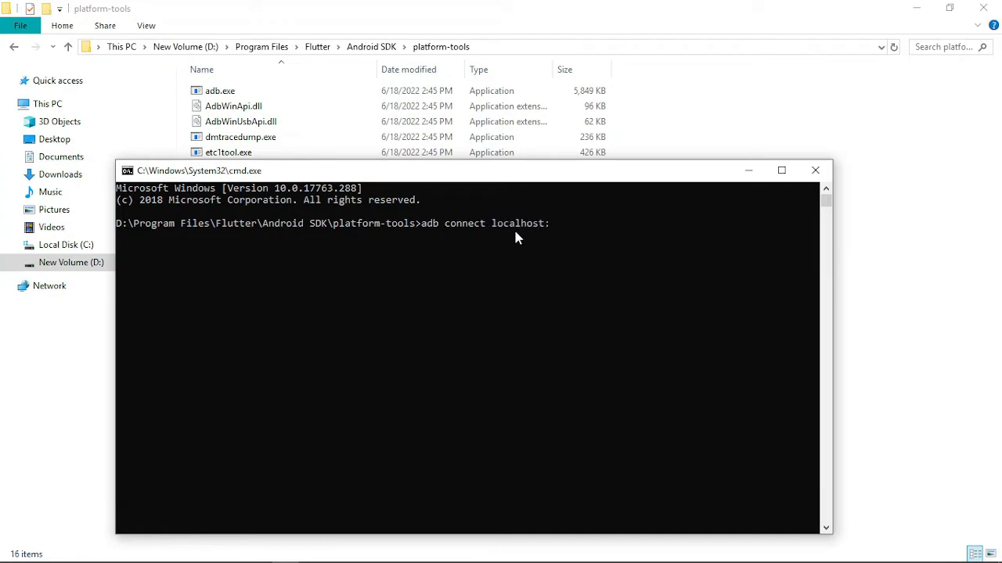
pyautogui.write('5555')
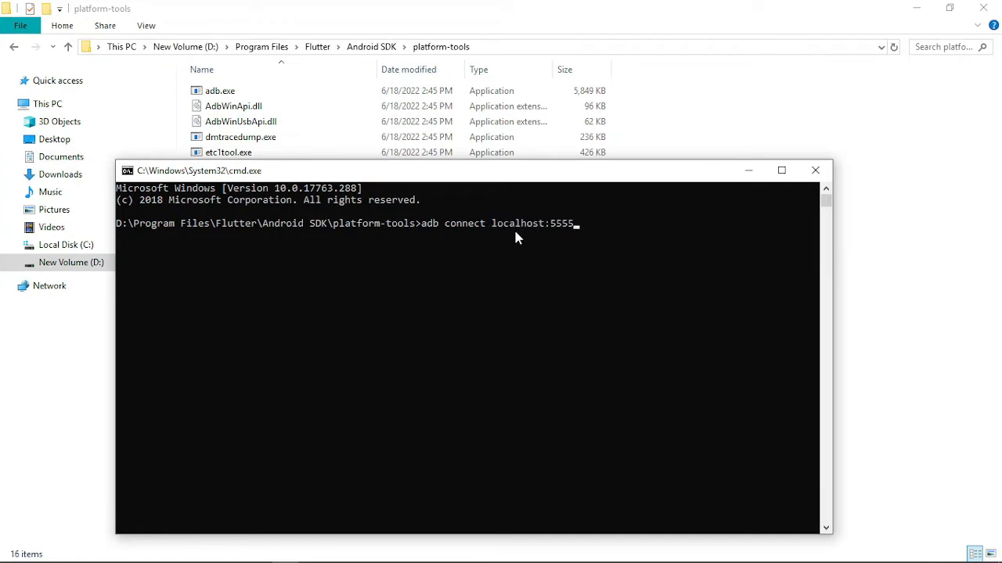
pyautogui.moveTo(806, 258)
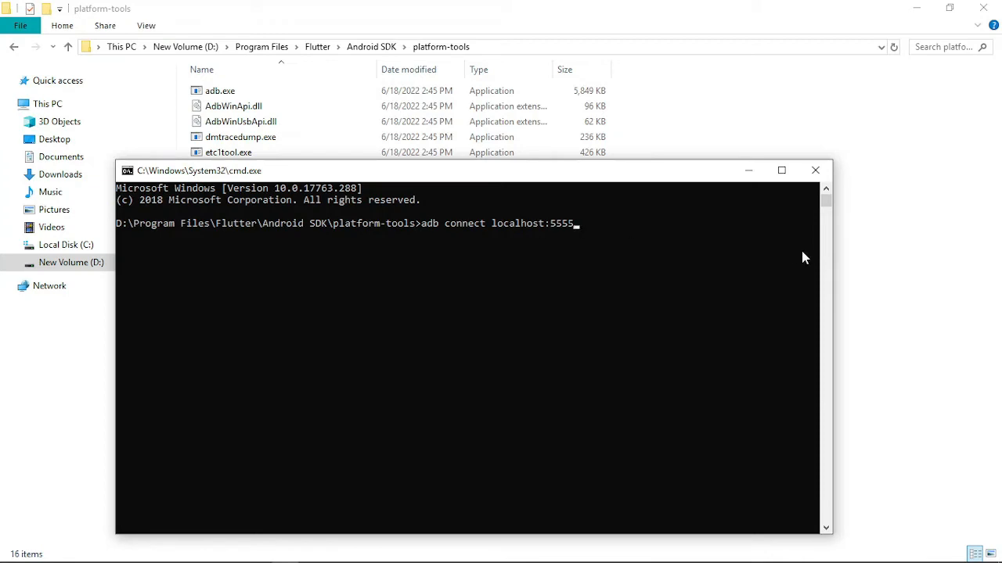
pyautogui.moveTo(469, 171); pyautogui.dragTo(720, 116)
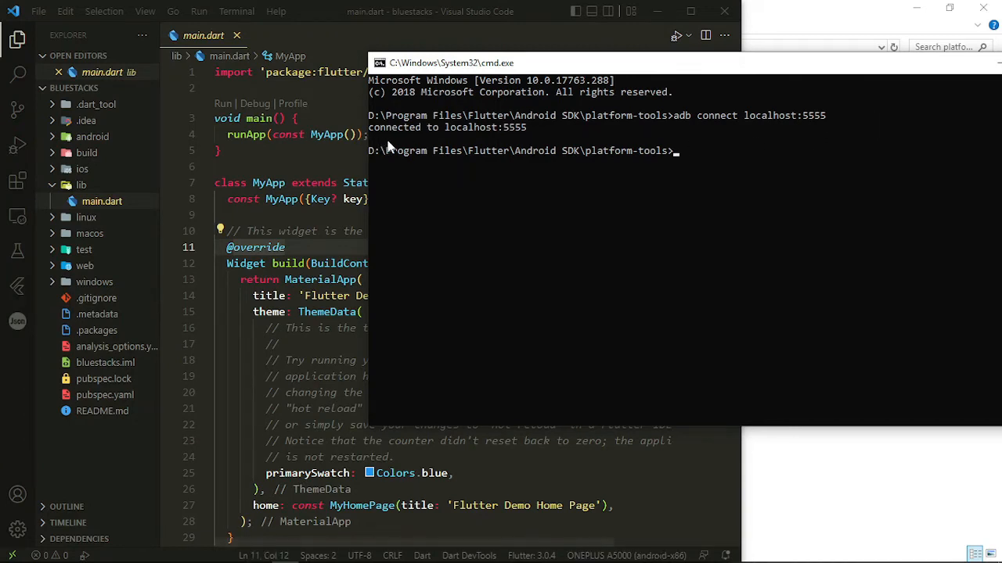
pyautogui.moveTo(509, 146)
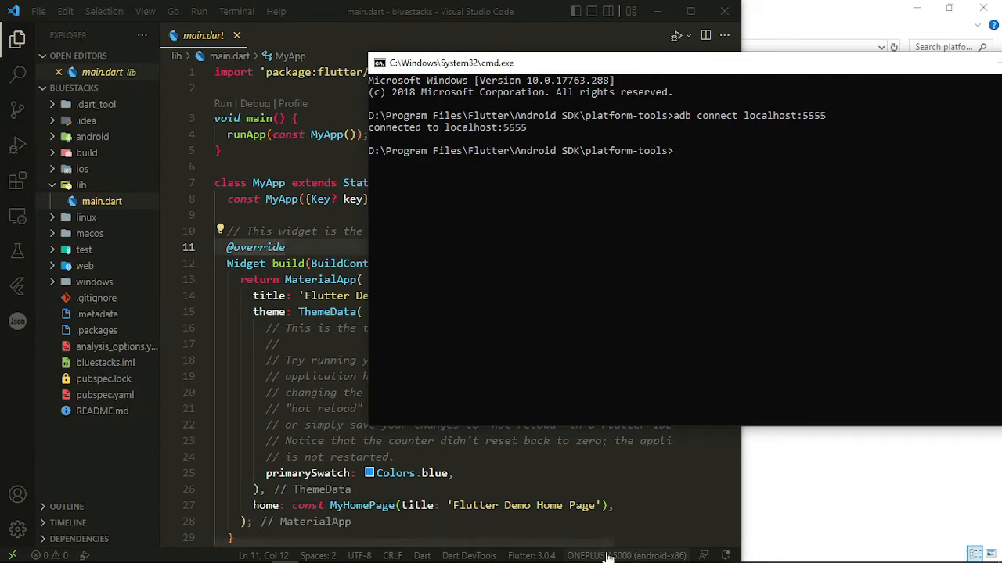
pyautogui.moveTo(607, 555)
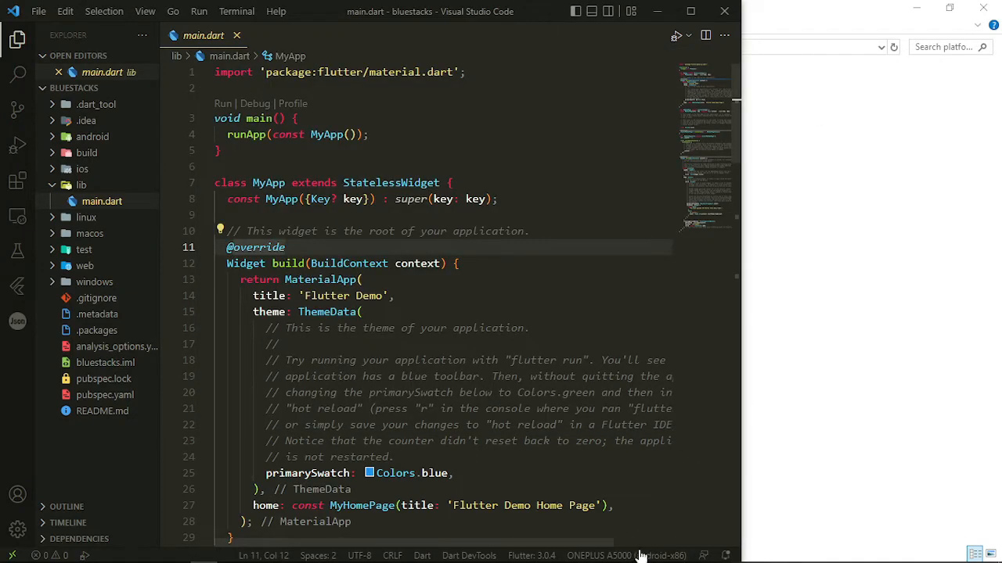
pyautogui.moveTo(620, 555)
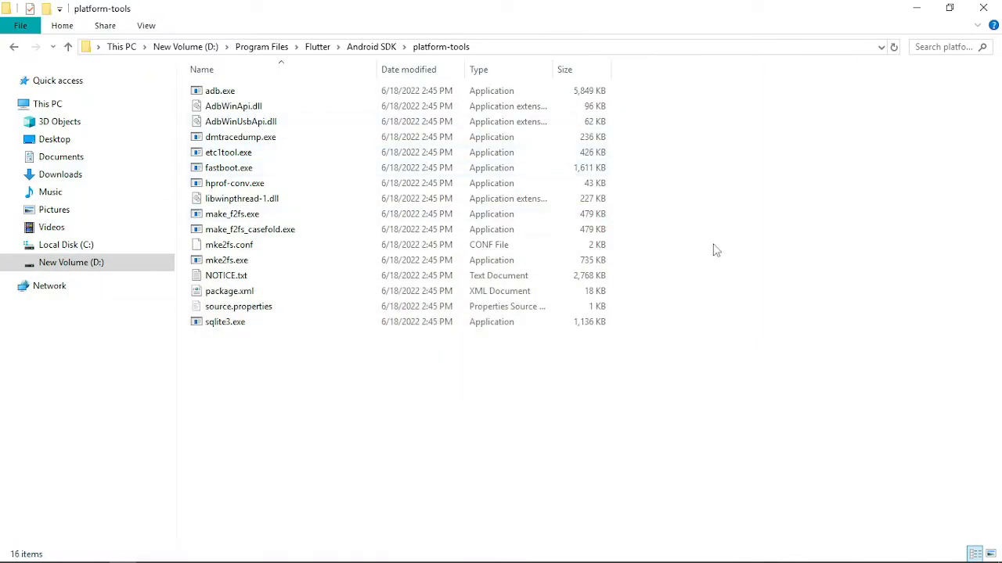
pyautogui.moveTo(641, 260)
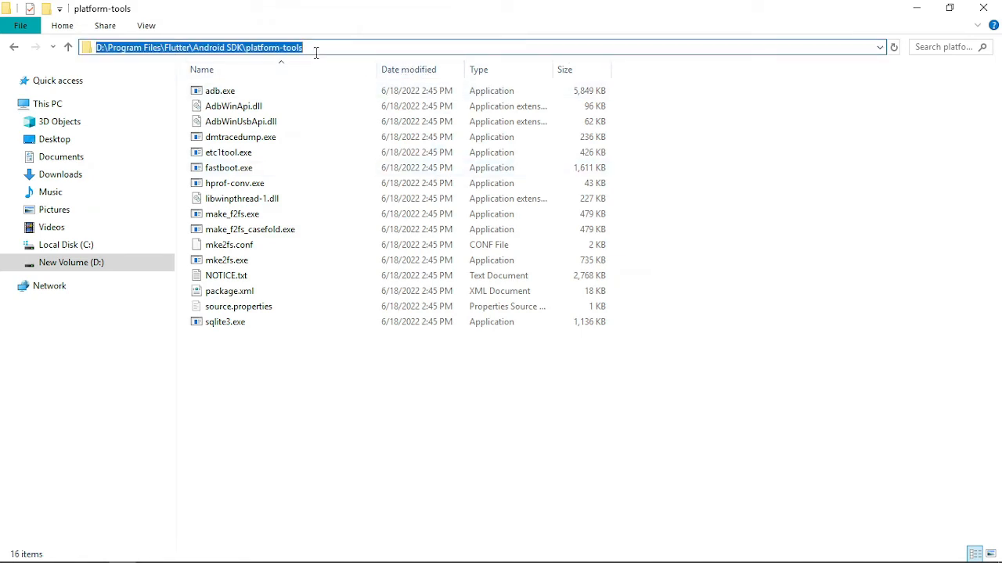
pyautogui.moveTo(285, 122)
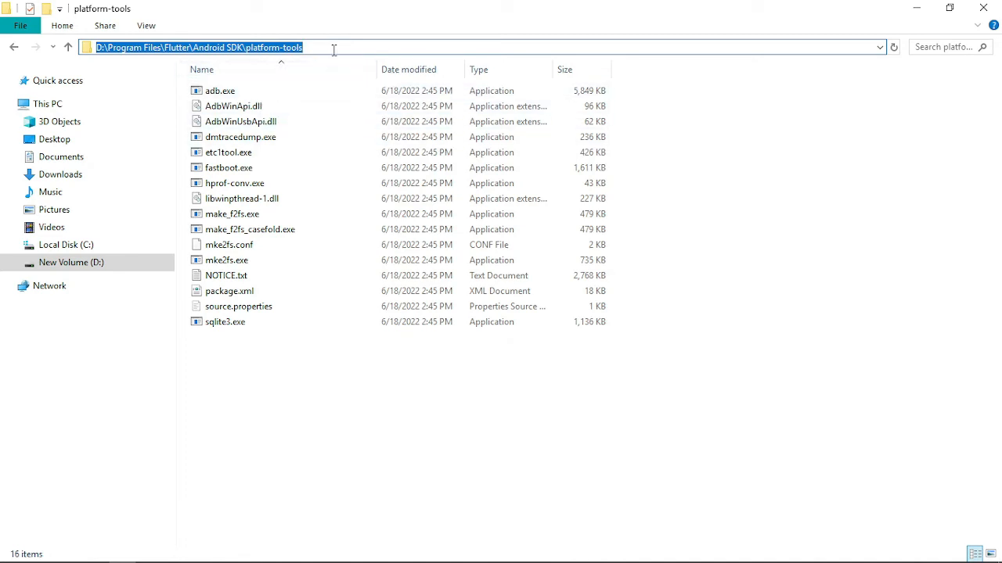
# Step: Select the full D:\Program Files\Flutter\Android SDK\platform-tools path in the address bar
pyautogui.doubleClick(291, 46)
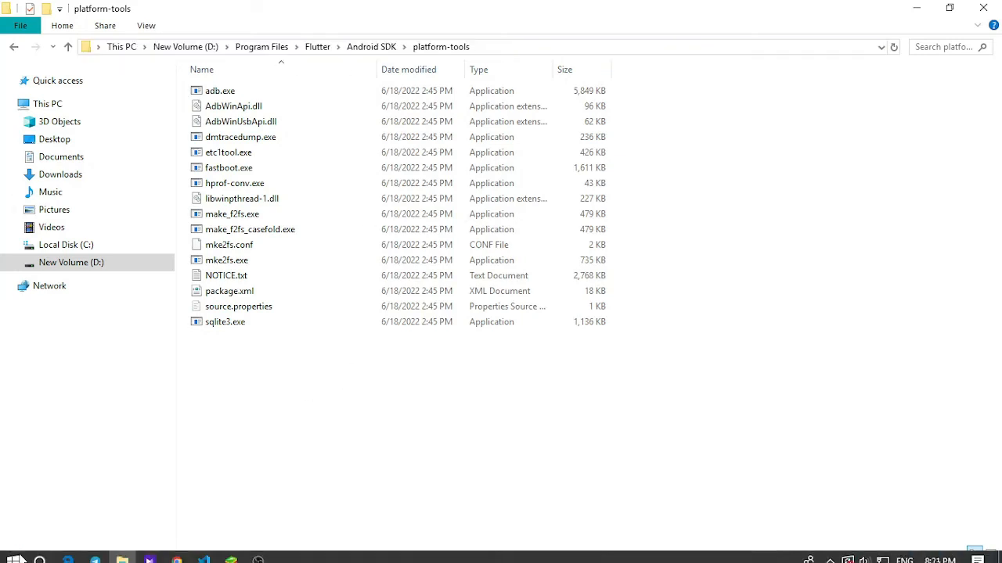
# Step: Search 'var' to reach Environment Variables and edit the system Path variable
pyautogui.click(13, 560)
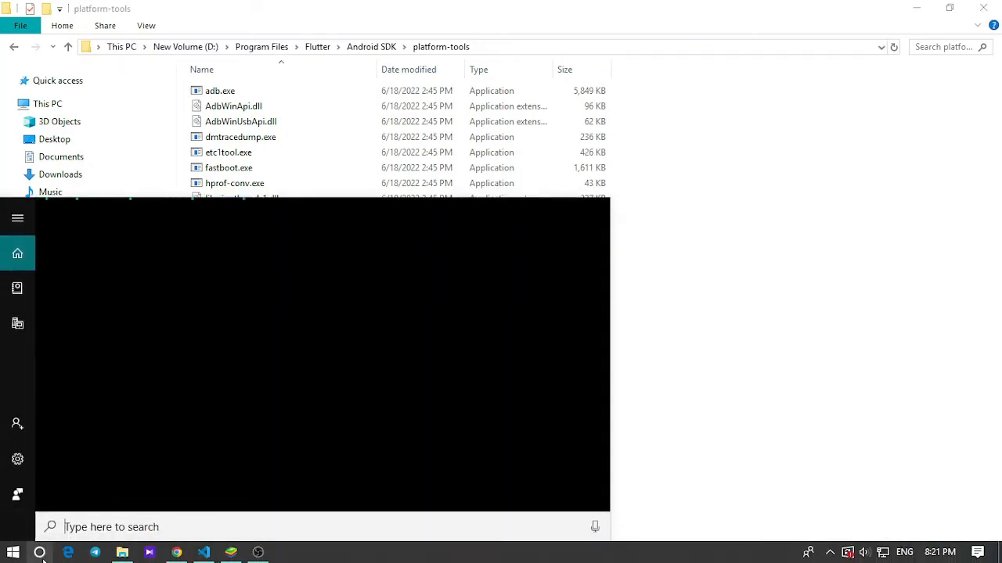
pyautogui.write('var')
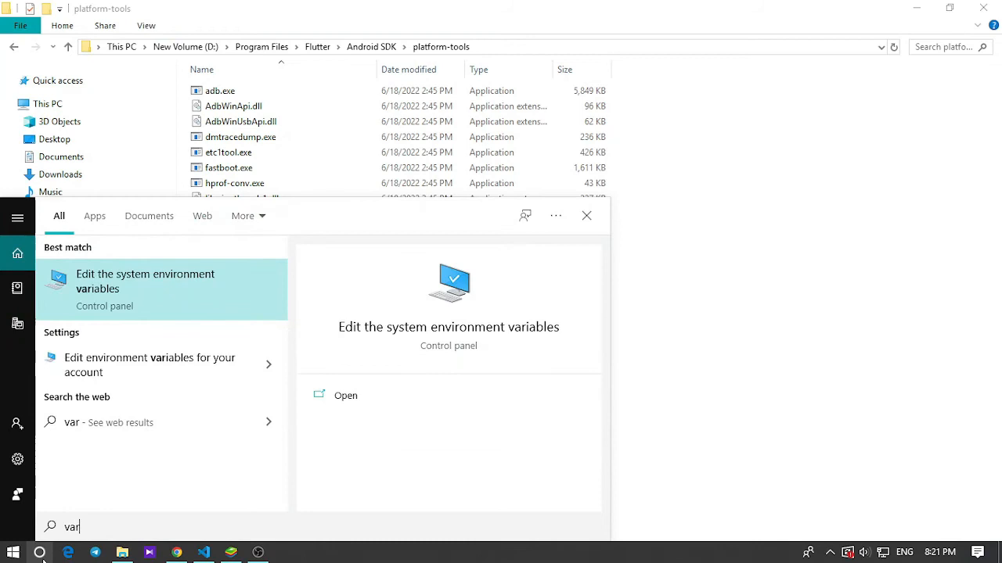
pyautogui.click(144, 282)
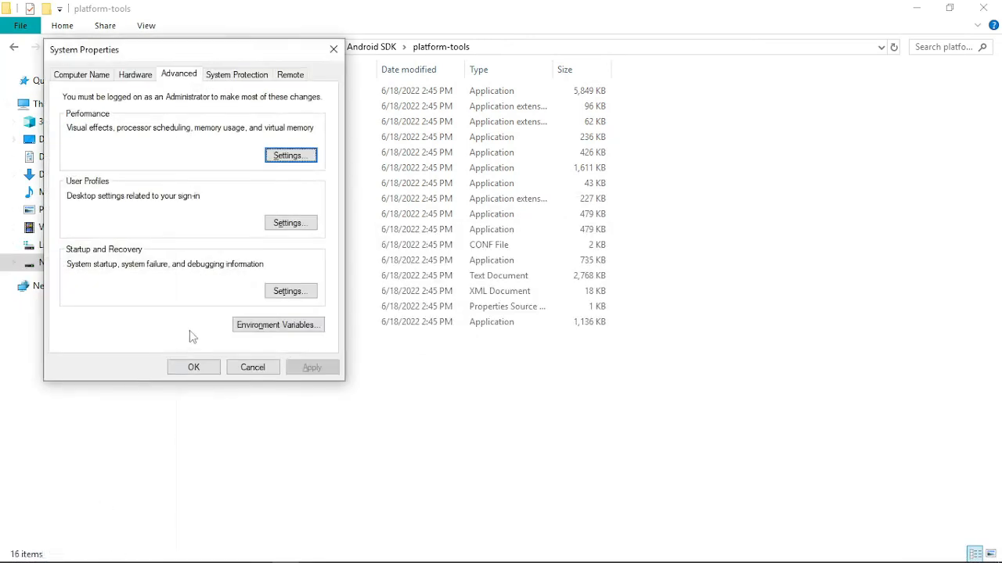
pyautogui.moveTo(278, 324)
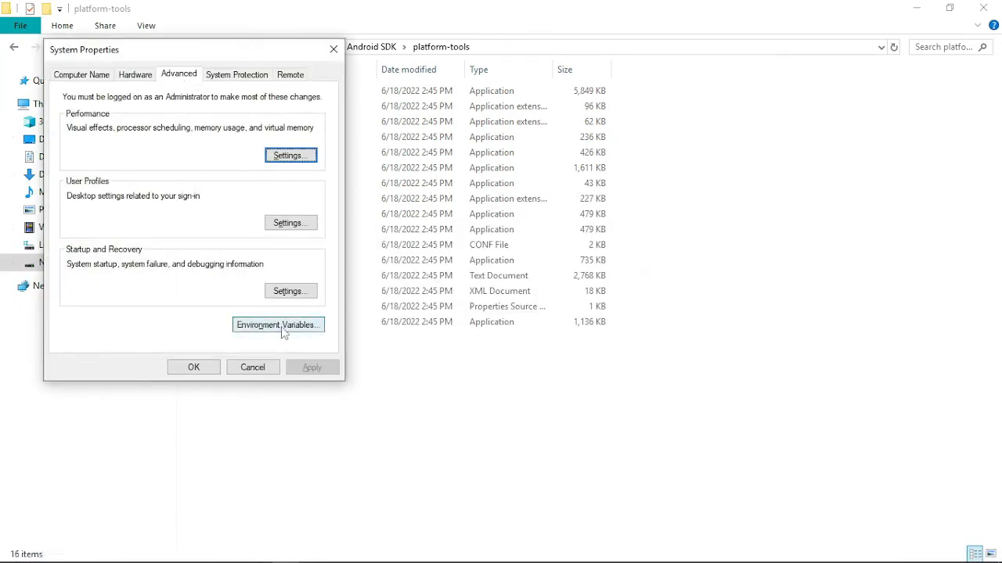
pyautogui.click(279, 324)
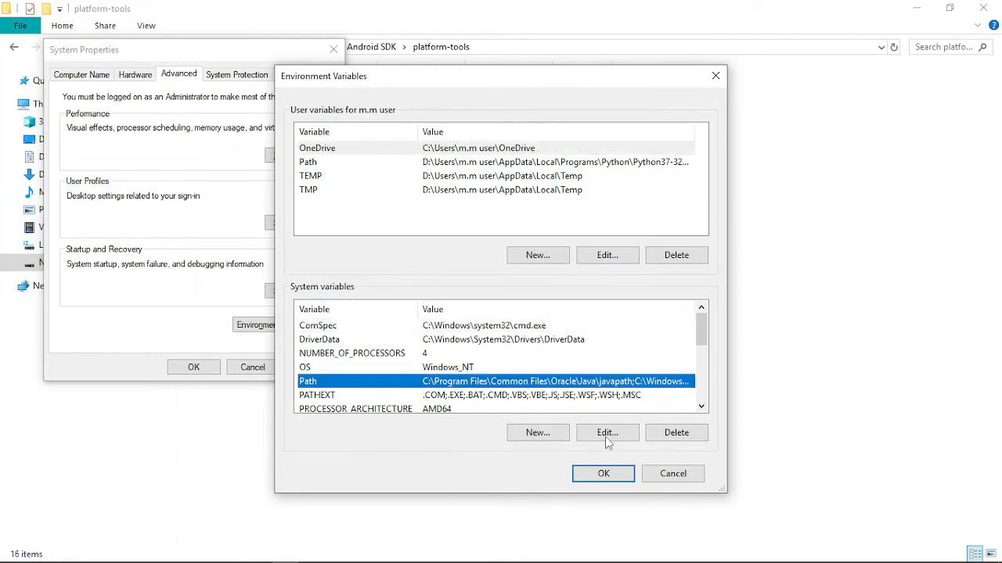
pyautogui.click(607, 432)
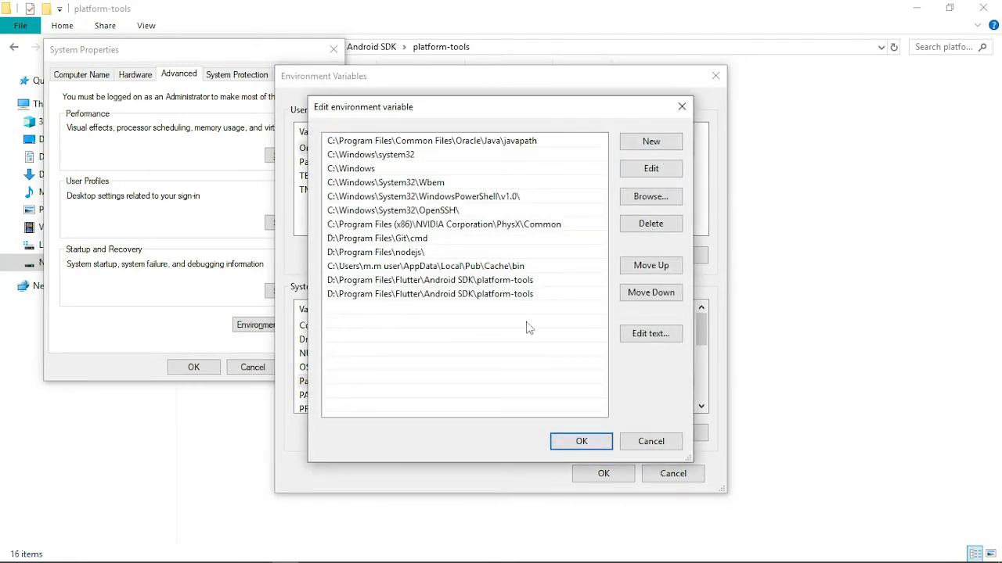
# Step: Add D:\Program Files\Flutter\Android SDK\platform-tools to Path and save the changes
pyautogui.click(651, 141)
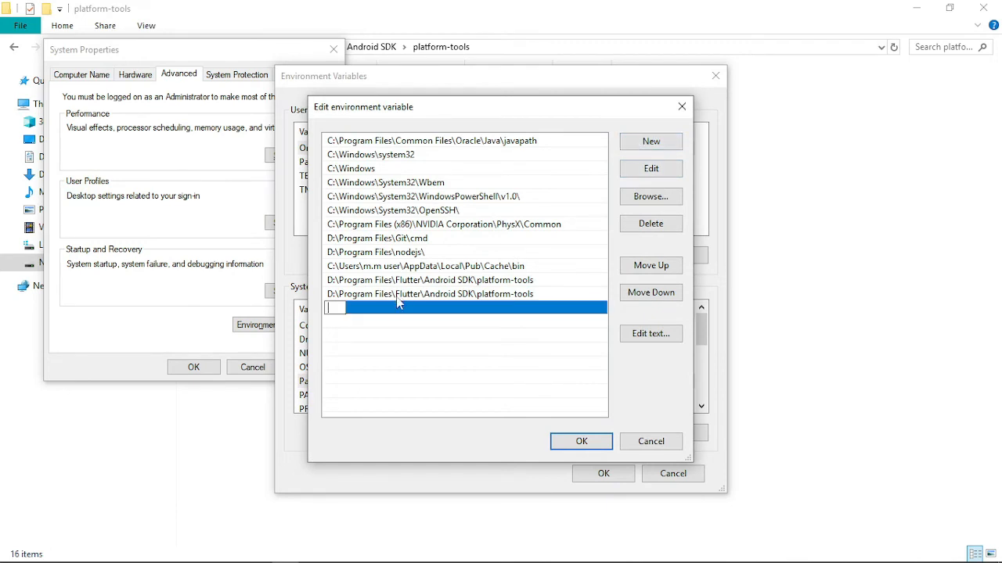
pyautogui.write('D:\\Program Files\\Flutter\\Android SDK\\platform-tools')
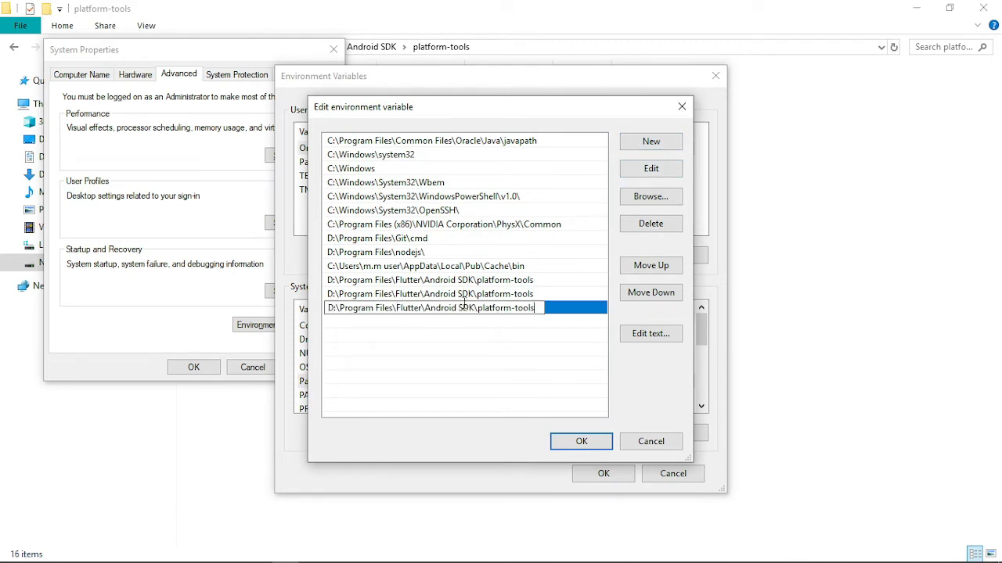
pyautogui.click(430, 307)
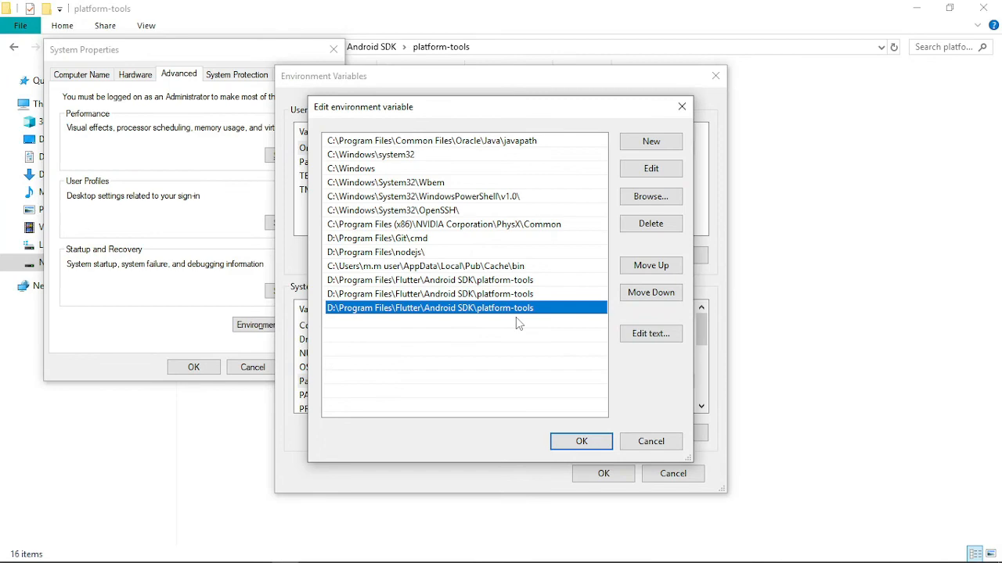
pyautogui.click(581, 441)
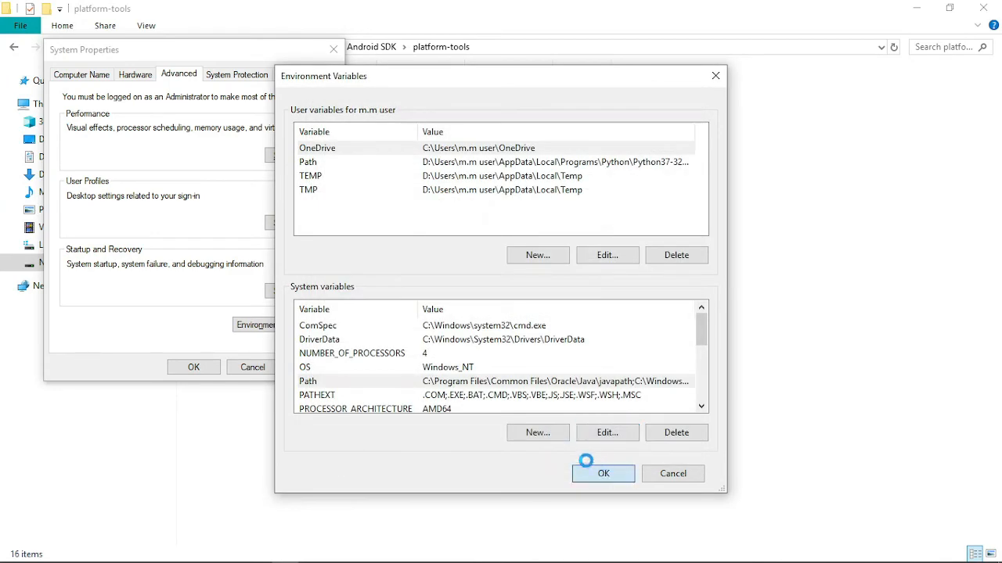
pyautogui.click(603, 472)
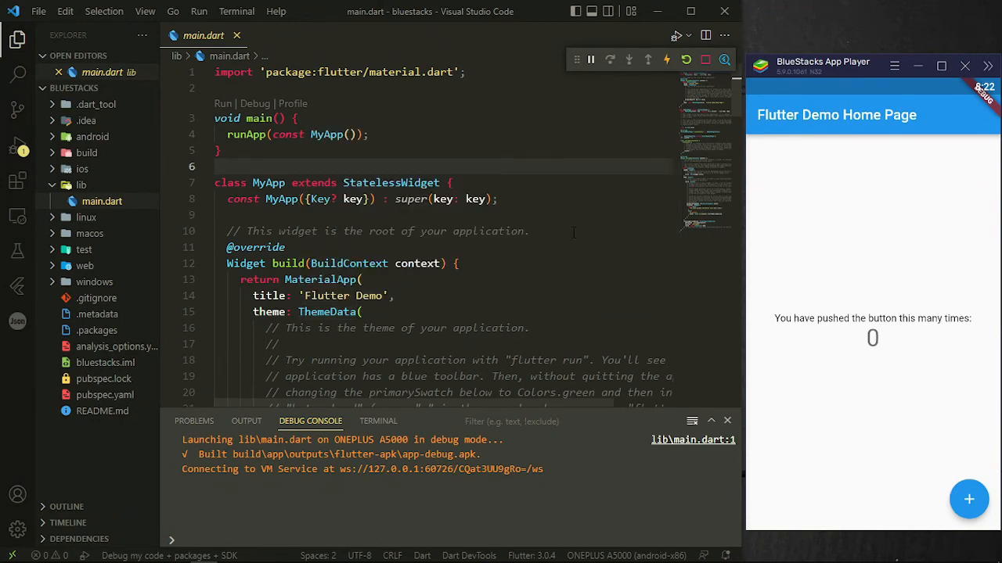
# Step: Open a fresh Command Prompt at the home folder over the running demo
pyautogui.click(41, 554)
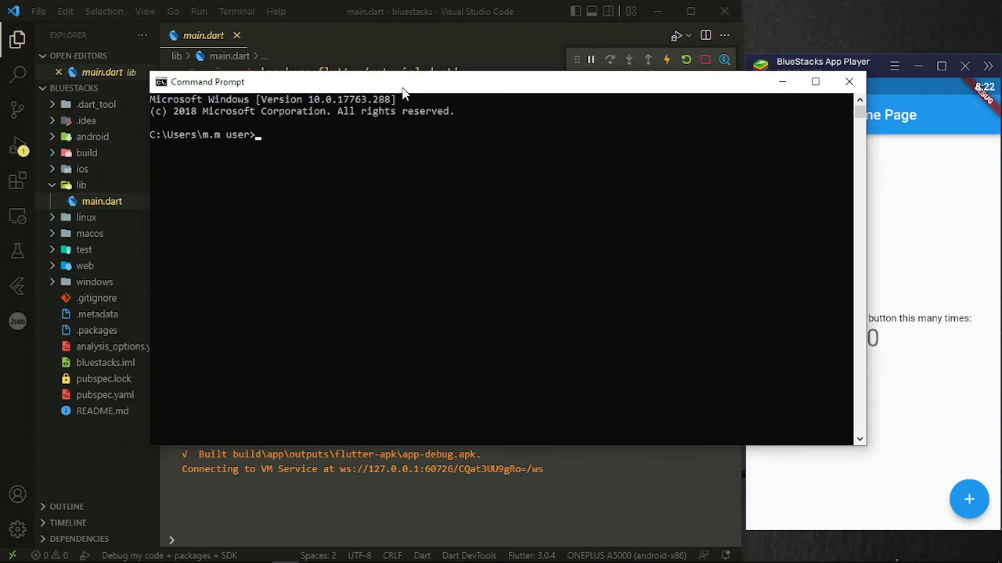
# Step: Run adb connect localhost:5555 from the home folder, confirm 'already connected', and close the window
pyautogui.write('adb')
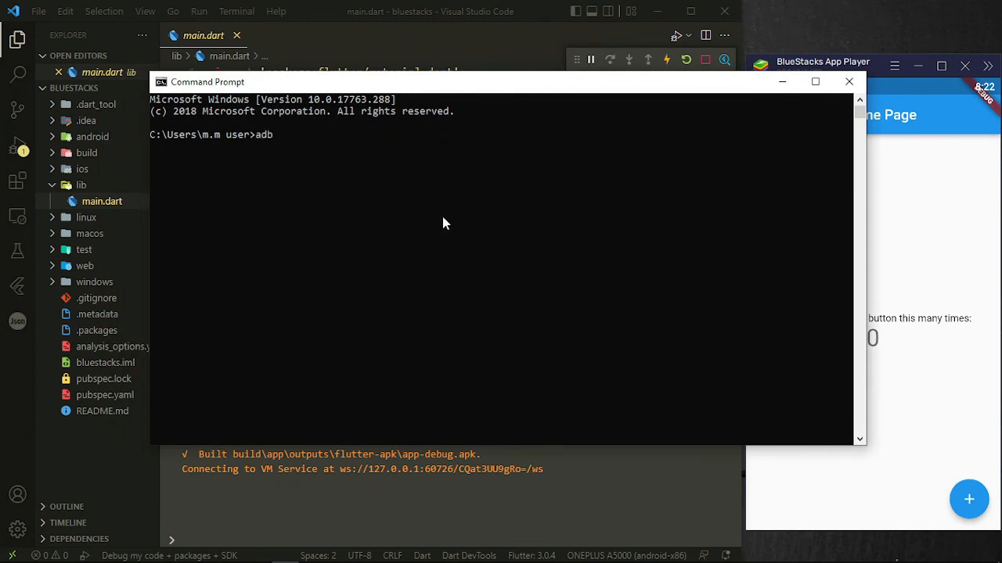
pyautogui.write('connect')
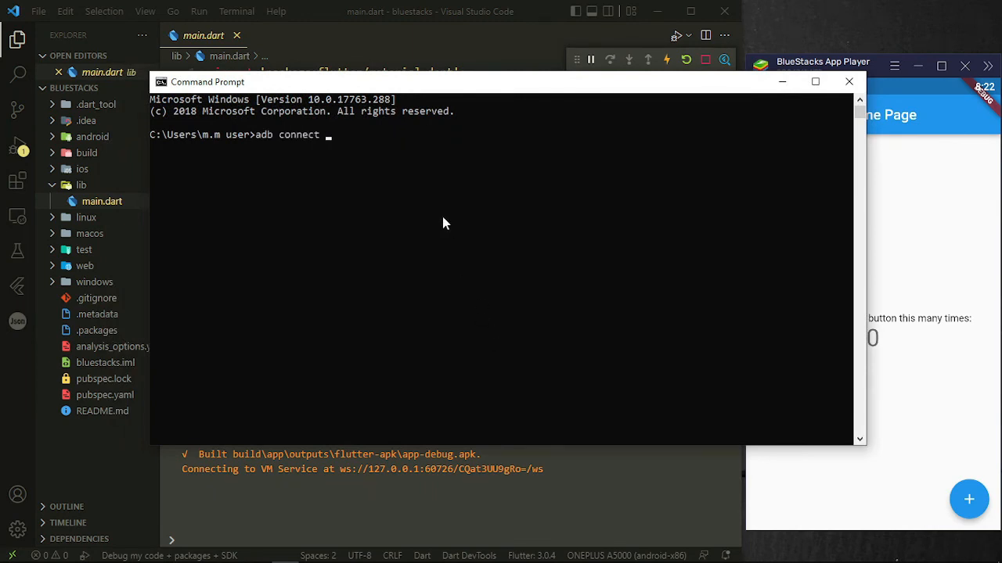
pyautogui.write('localhost')
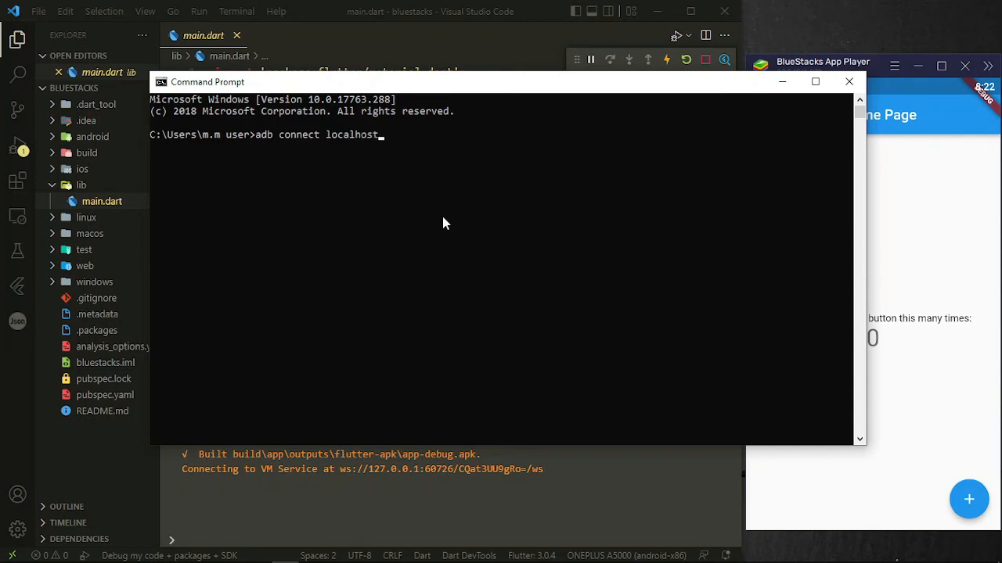
pyautogui.write(':5555')
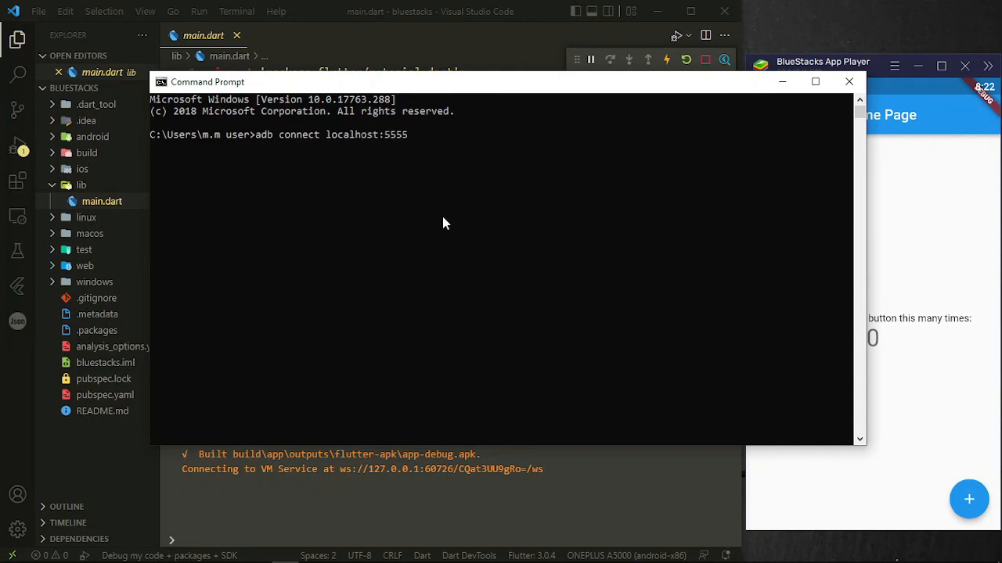
pyautogui.press('Return')
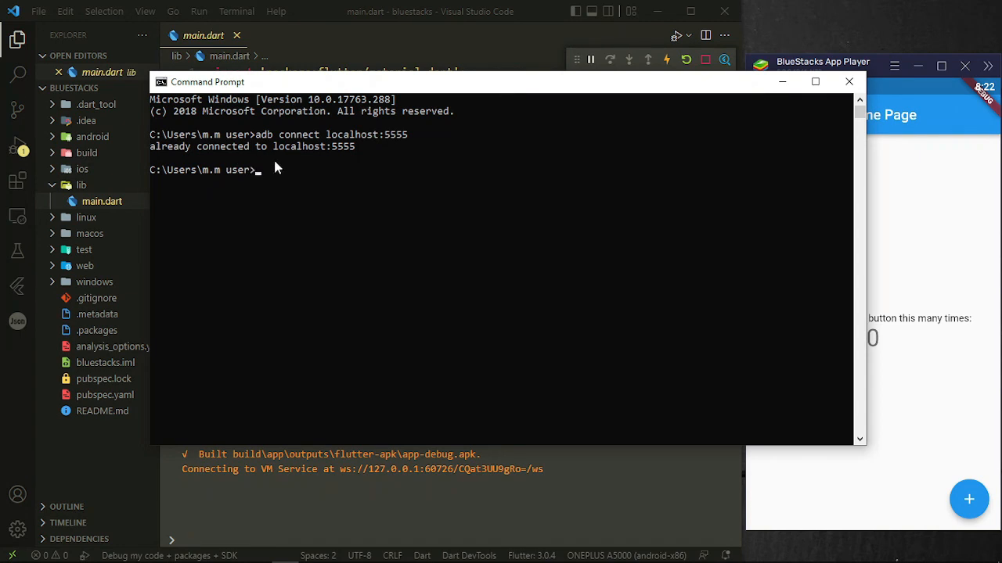
pyautogui.moveTo(848, 82)
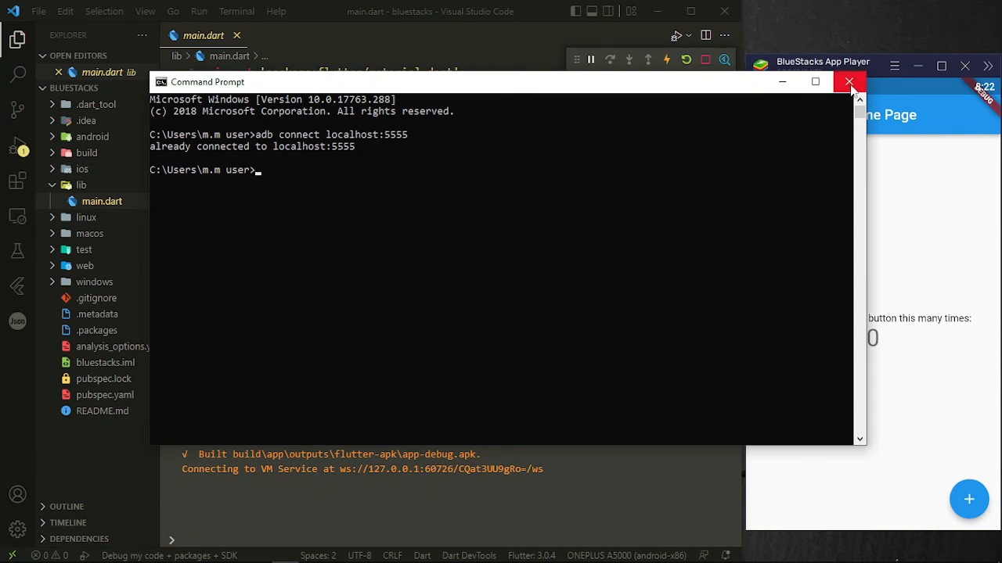
pyautogui.click(848, 81)
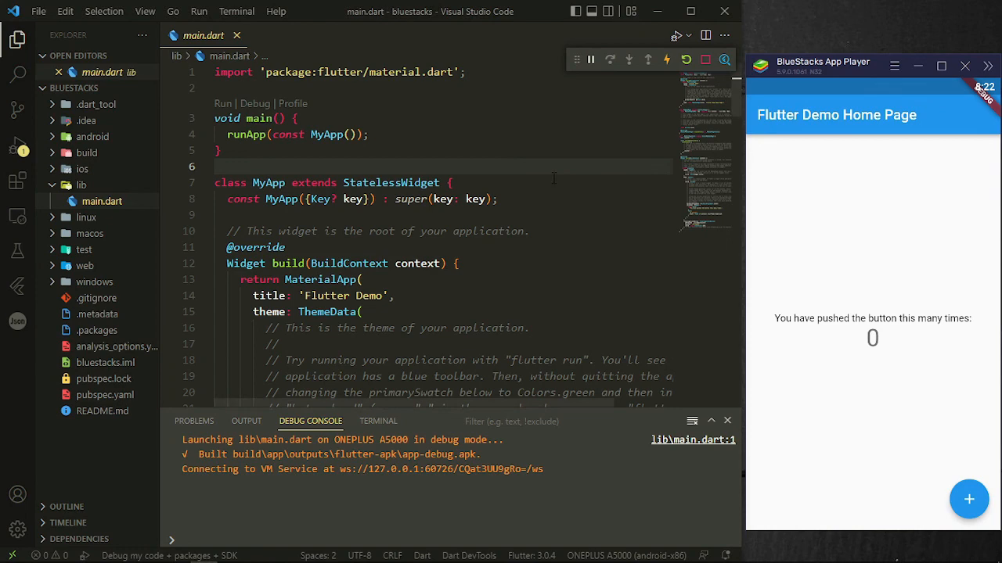